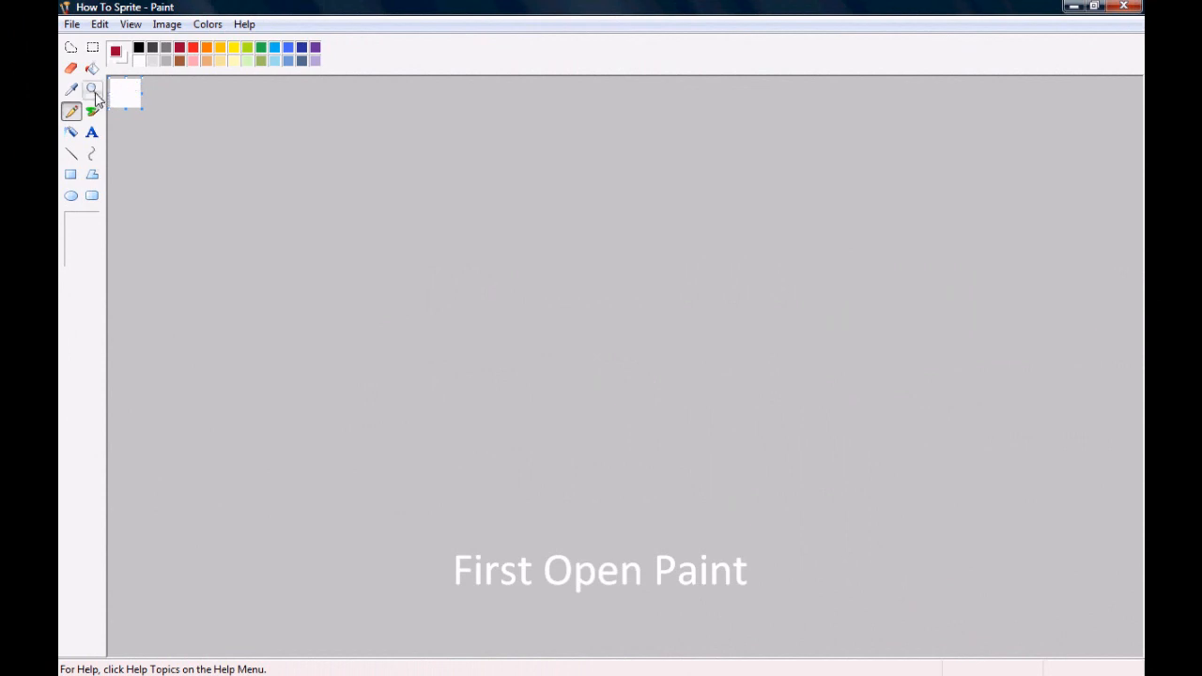
Enlarge the canvas and draw the black corner of the sword tip at its bottom-right
click(92, 90)
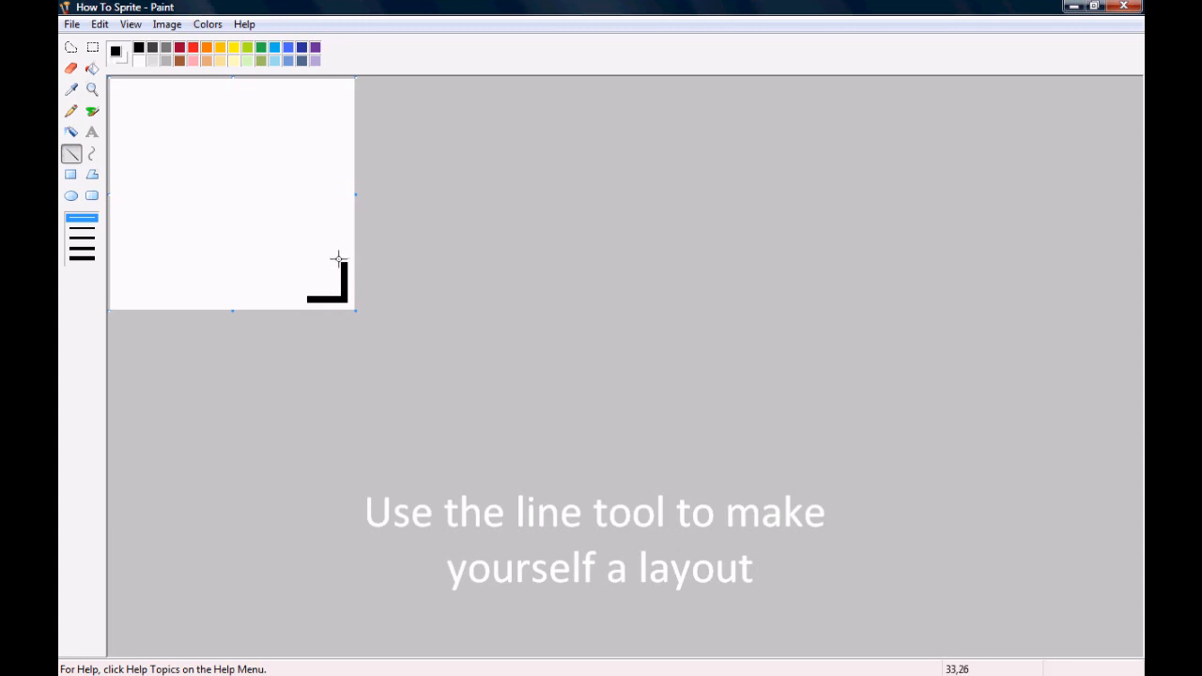
Draw the long diagonal black blade edges from the tip and cap the top end closed
drag(338, 259, 240, 162)
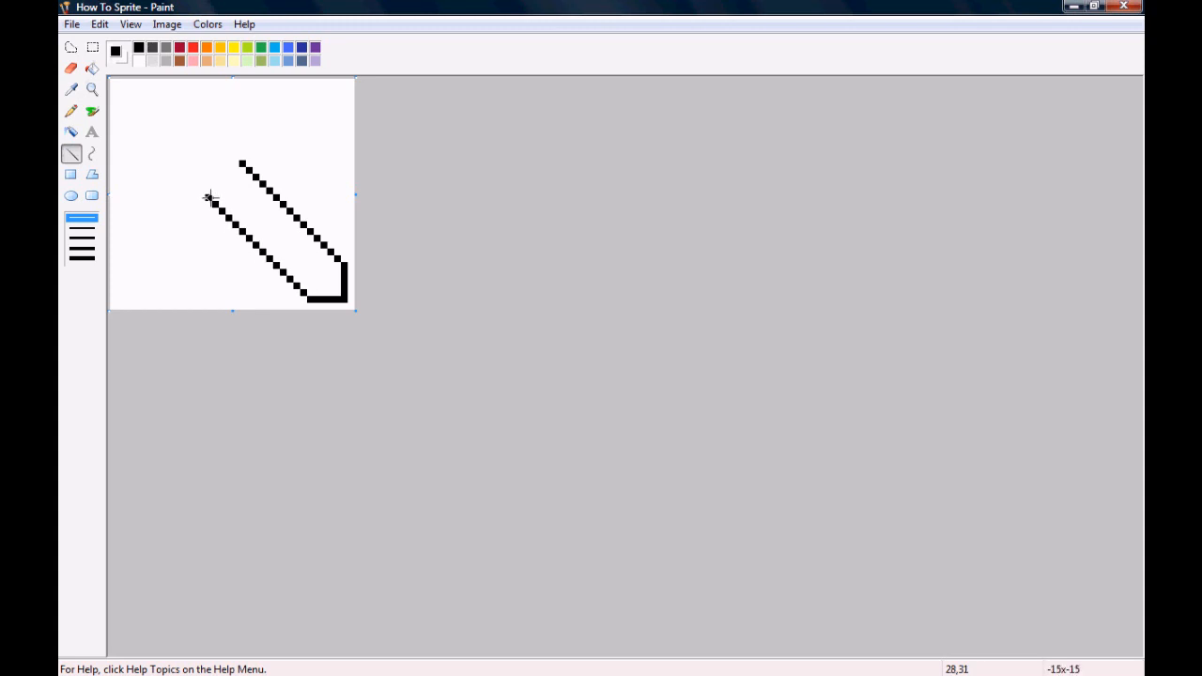
drag(208, 197, 240, 173)
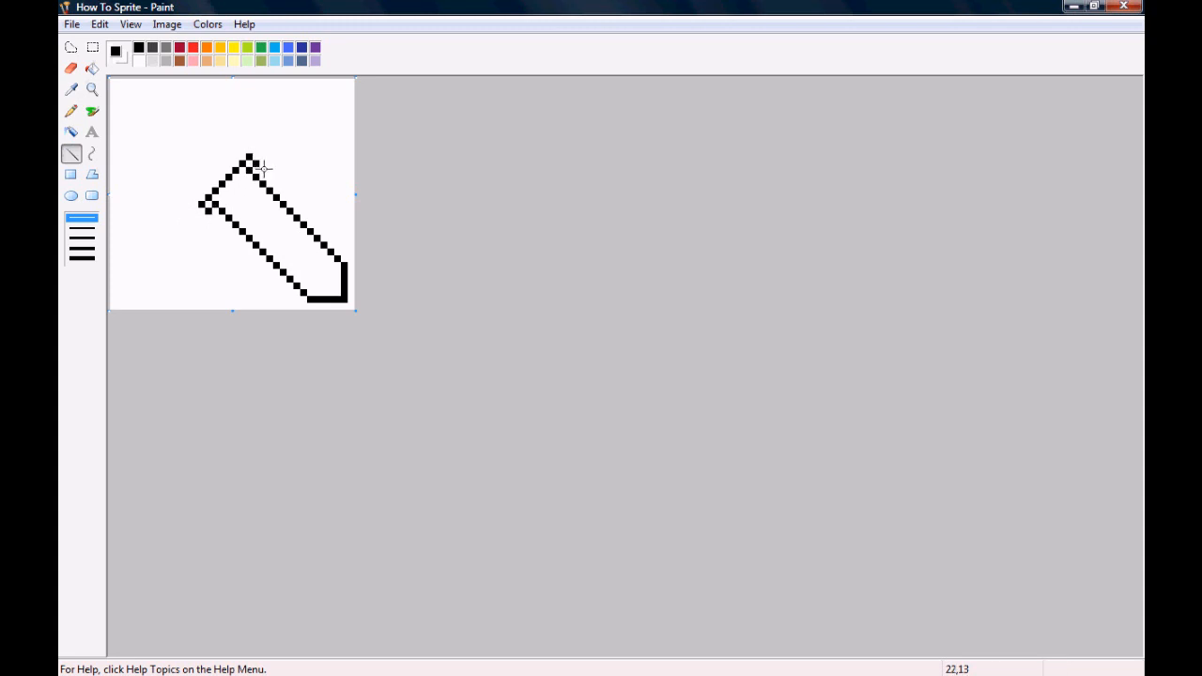
mouse_move(214, 218)
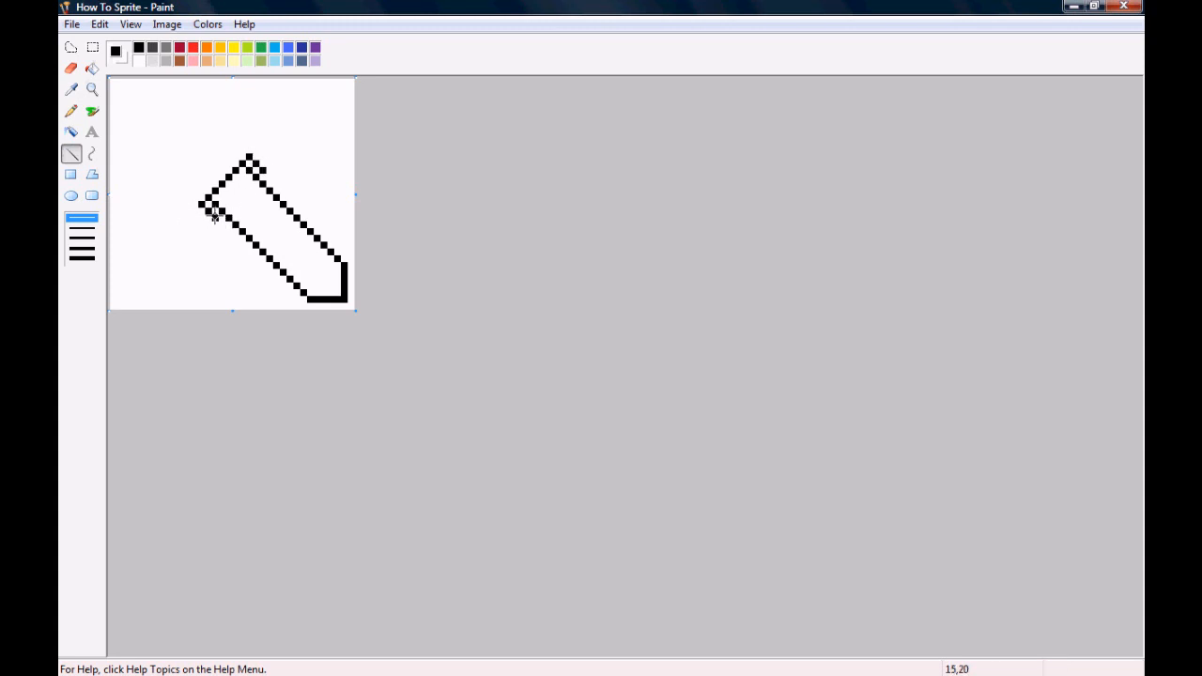
mouse_move(195, 210)
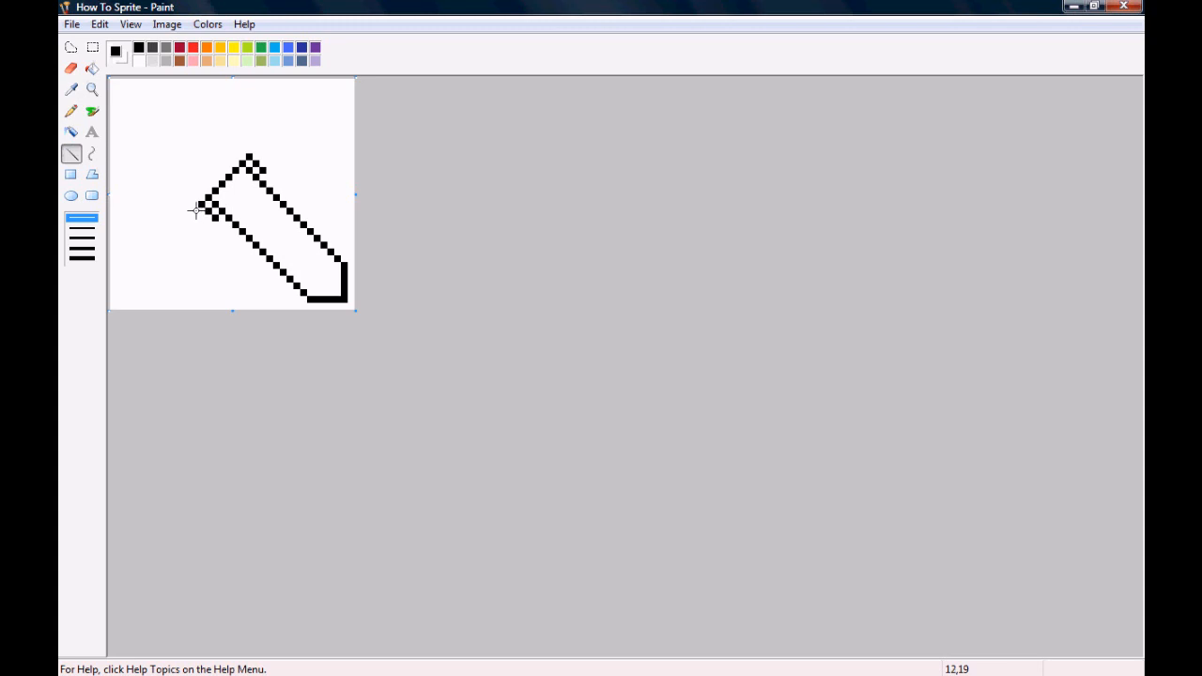
mouse_move(258, 150)
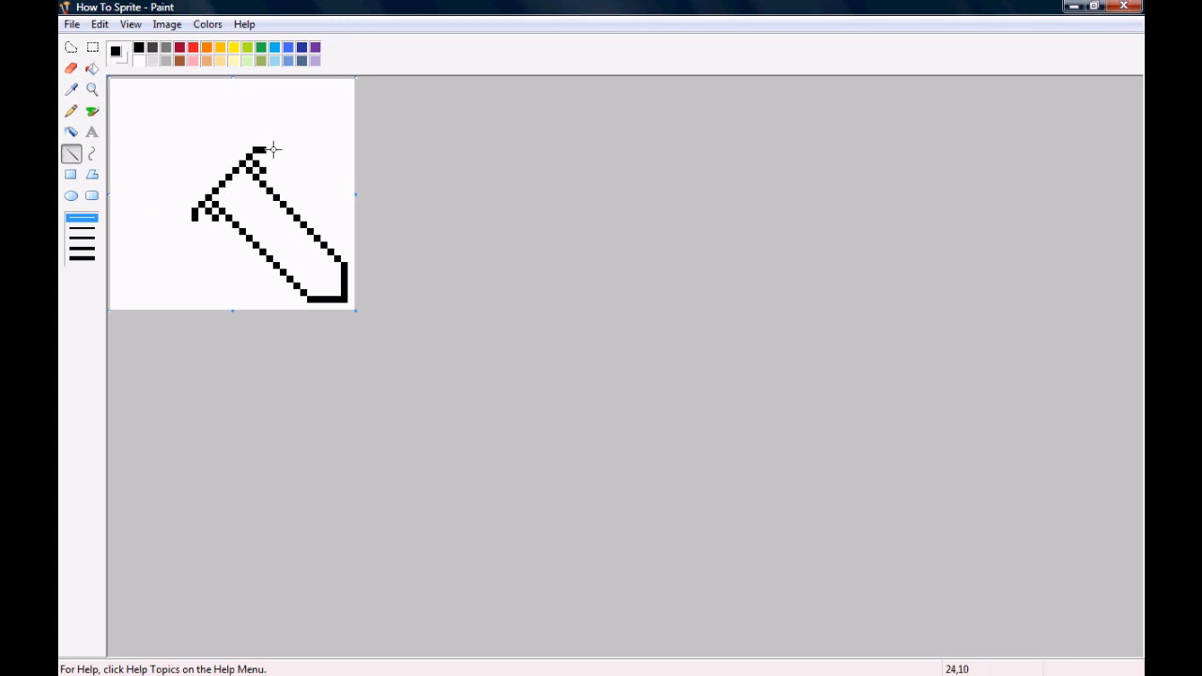
mouse_move(191, 221)
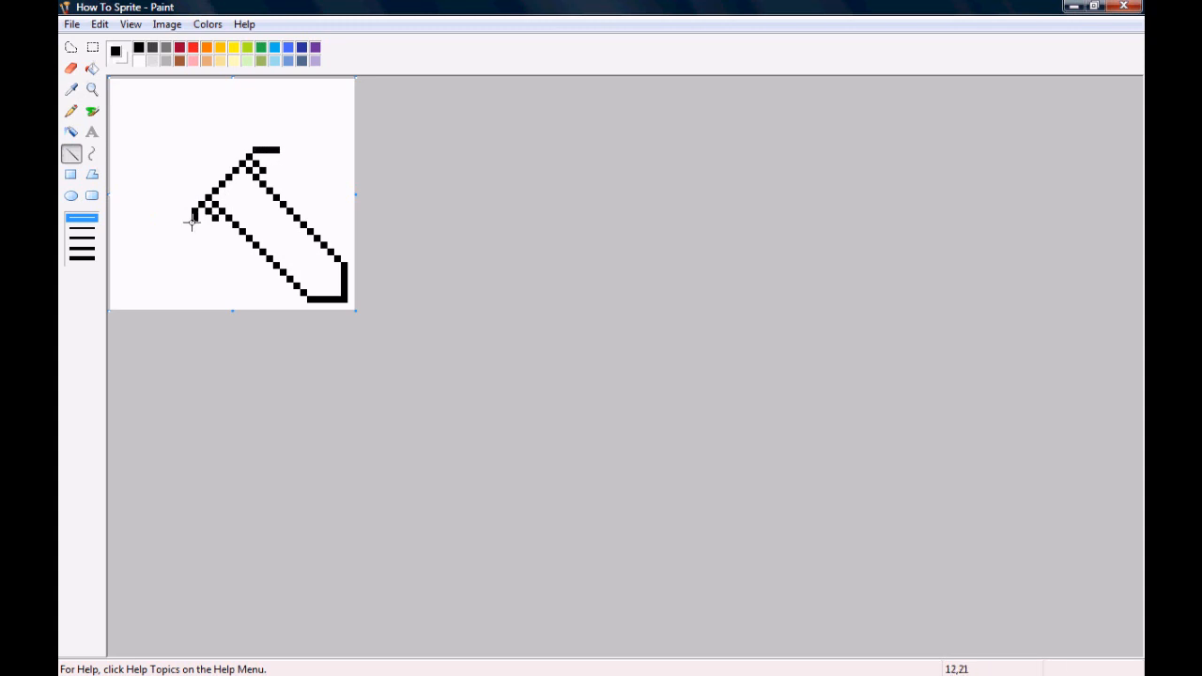
mouse_move(191, 237)
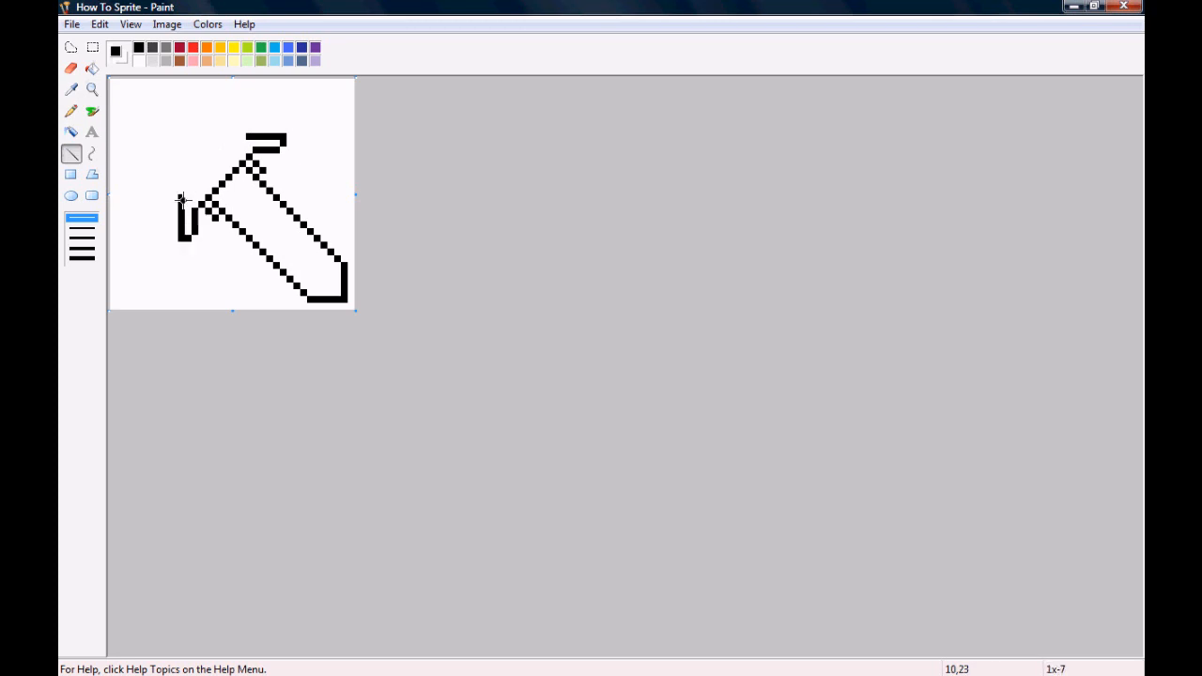
mouse_move(241, 138)
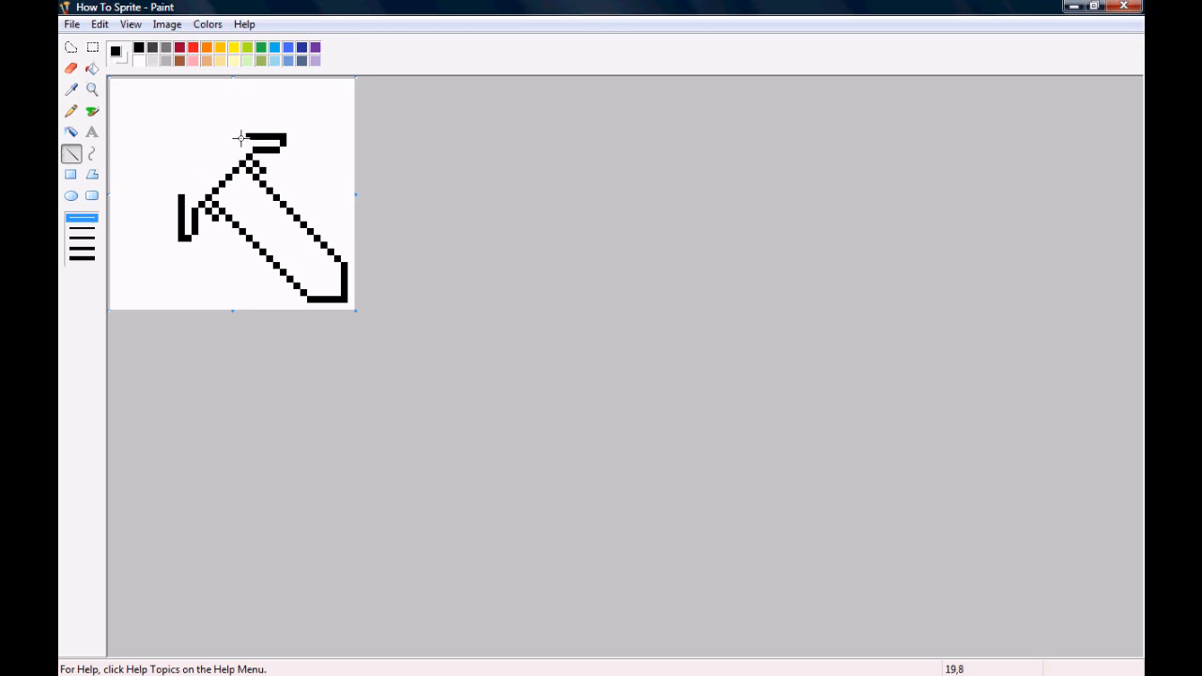
mouse_move(190, 178)
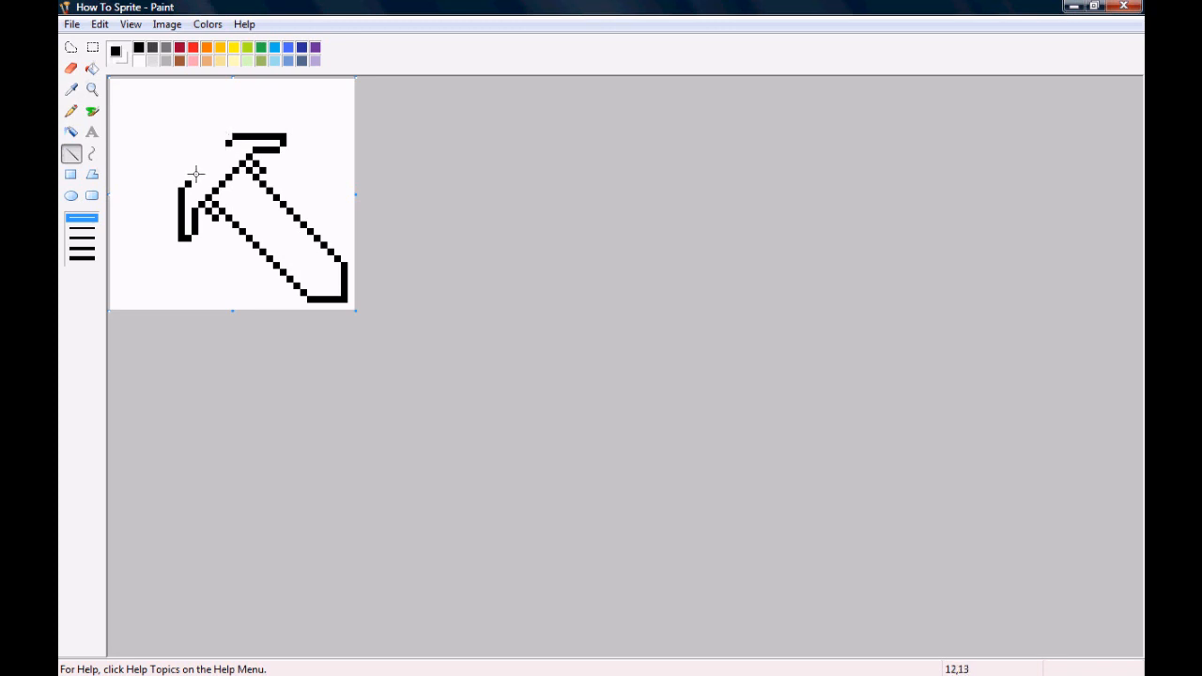
mouse_move(223, 147)
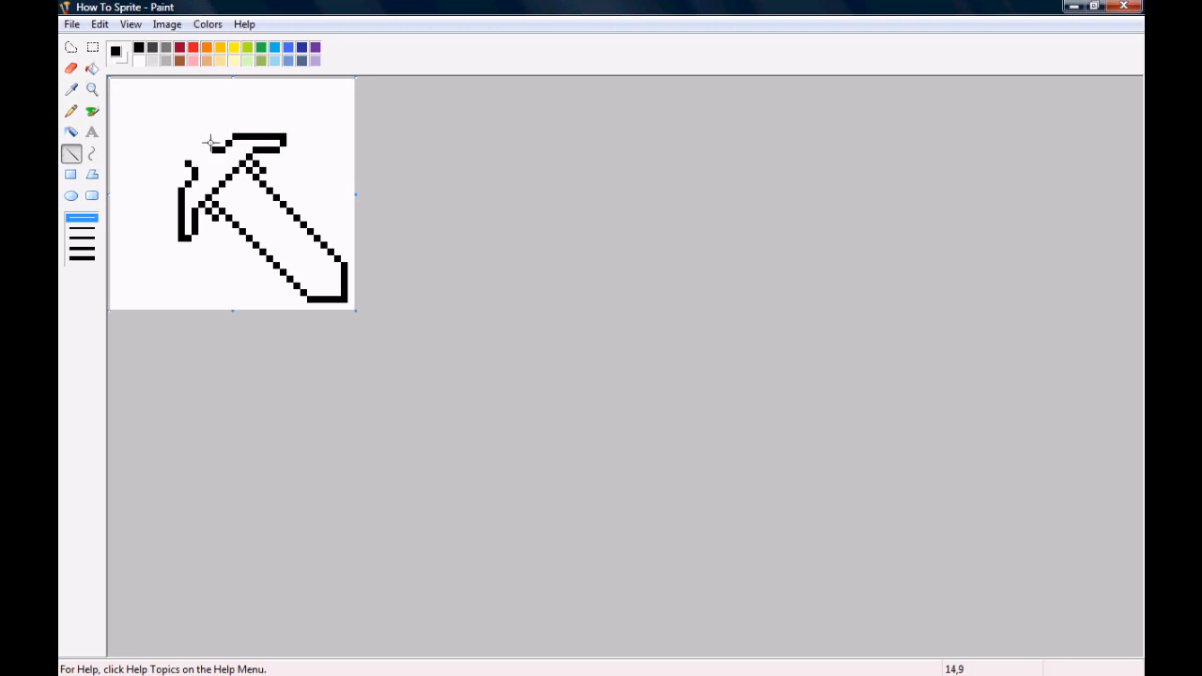
mouse_move(180, 158)
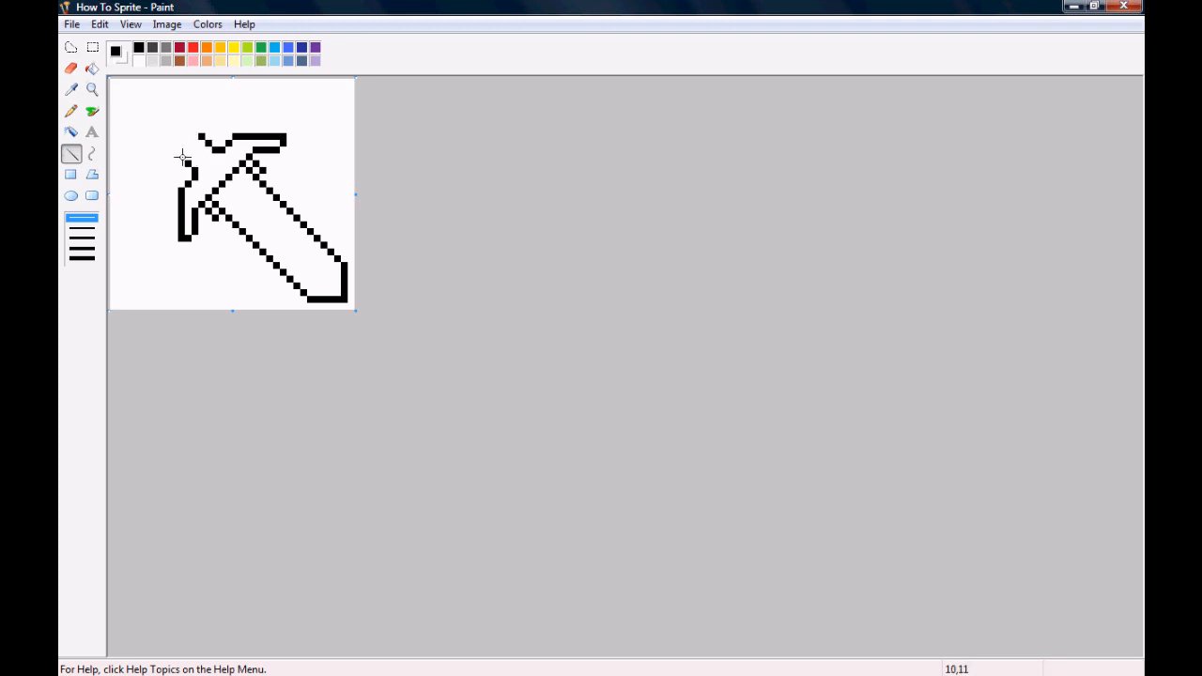
mouse_move(195, 128)
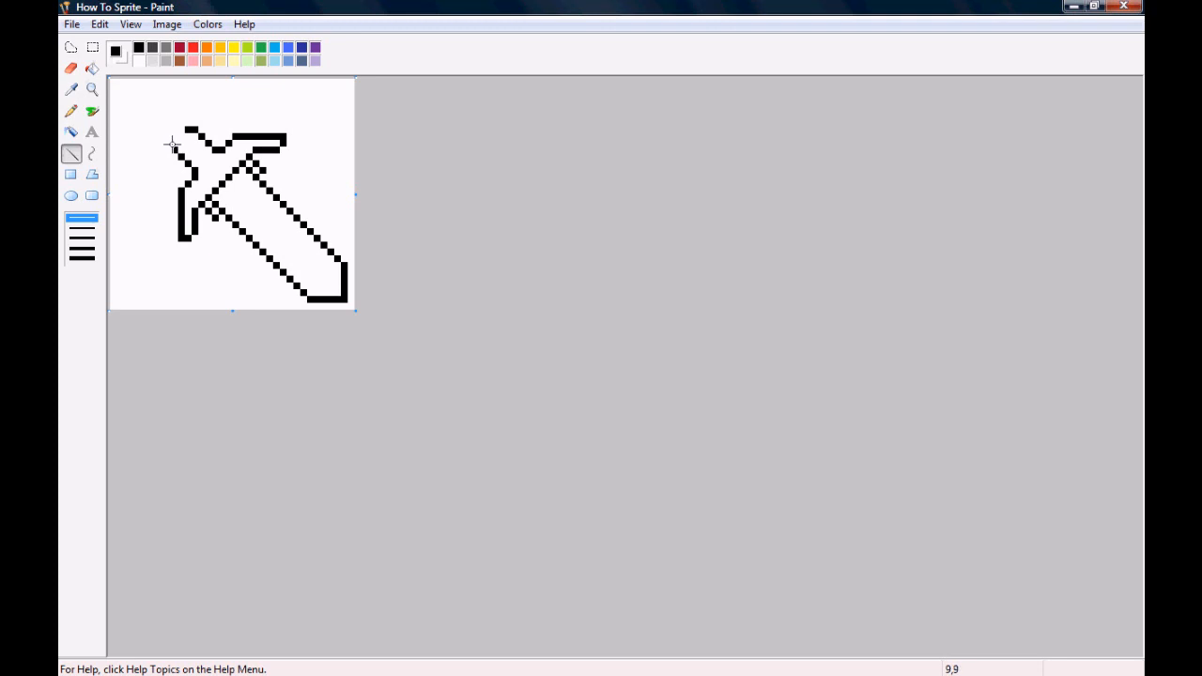
mouse_move(173, 139)
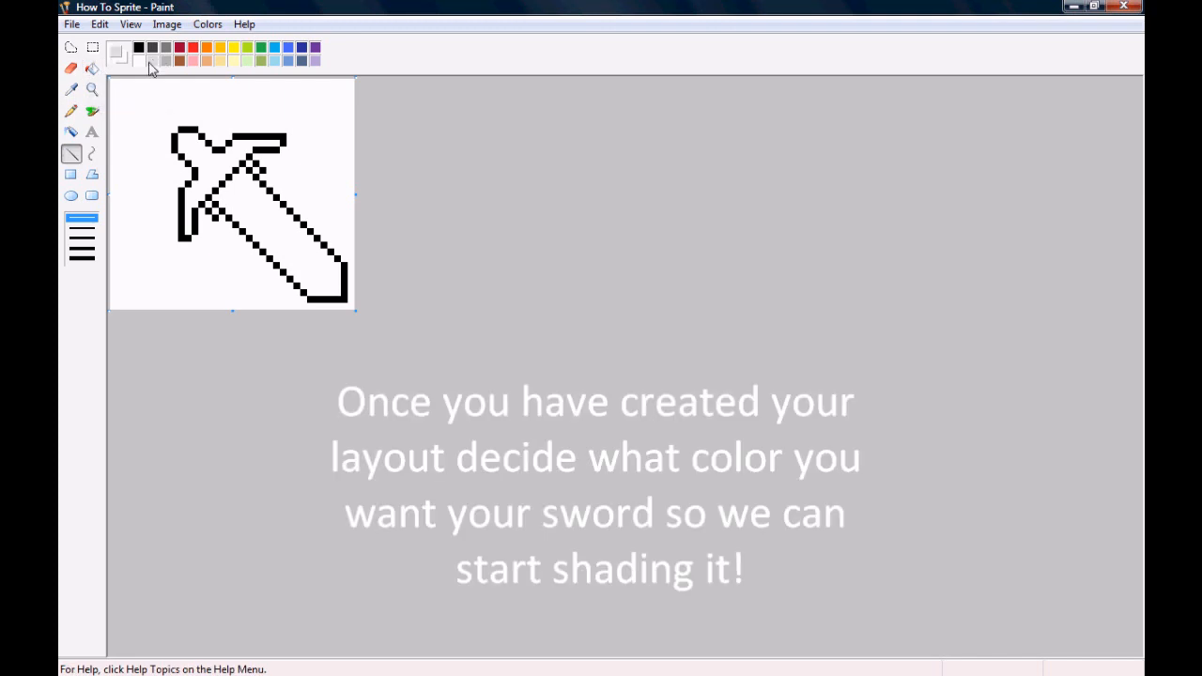
mouse_move(309, 291)
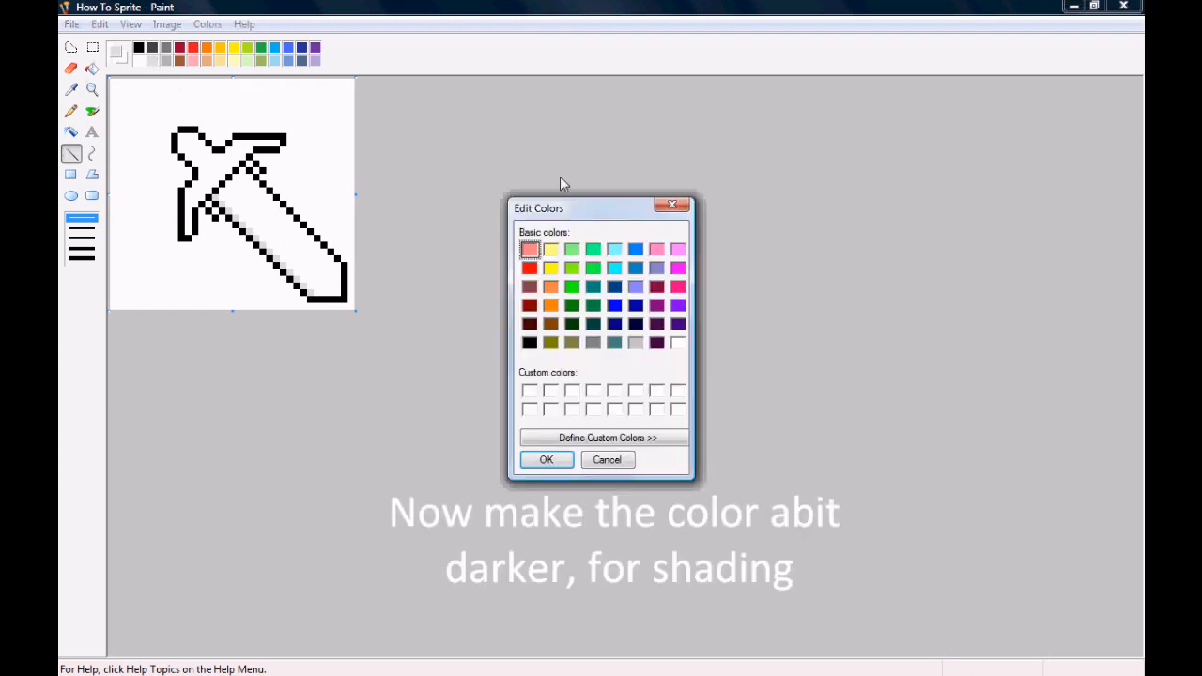
Mix a lighter custom grey via Define Custom Colors and paint it along a blade row
click(605, 438)
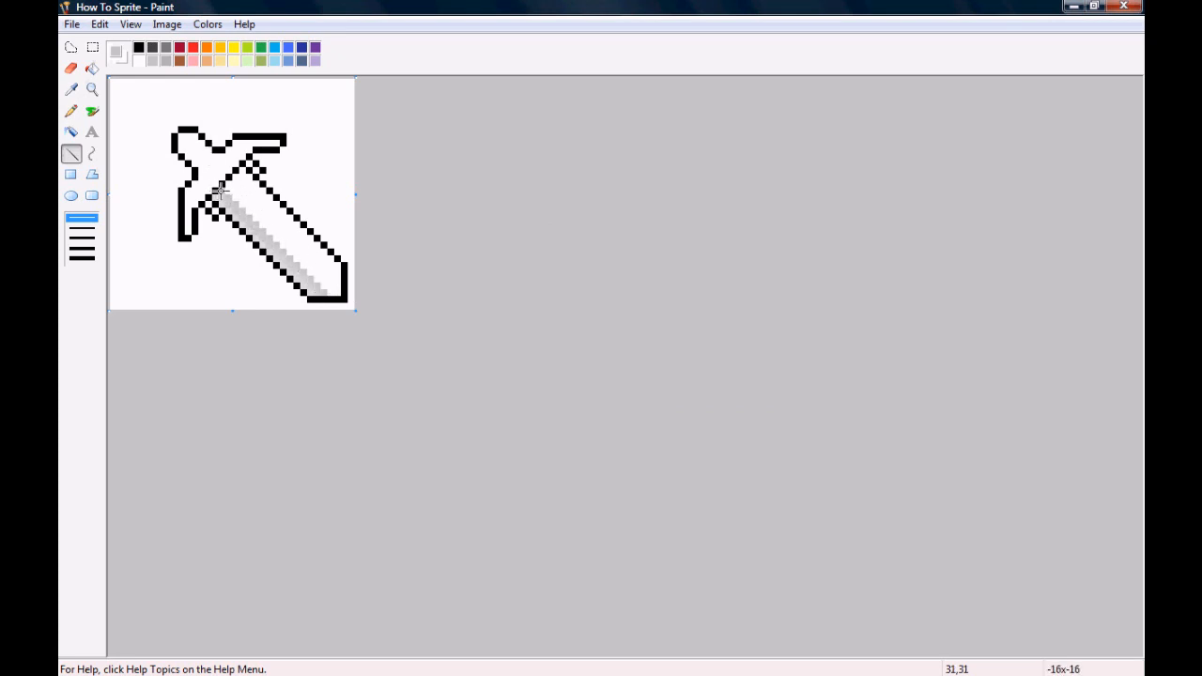
click(207, 23)
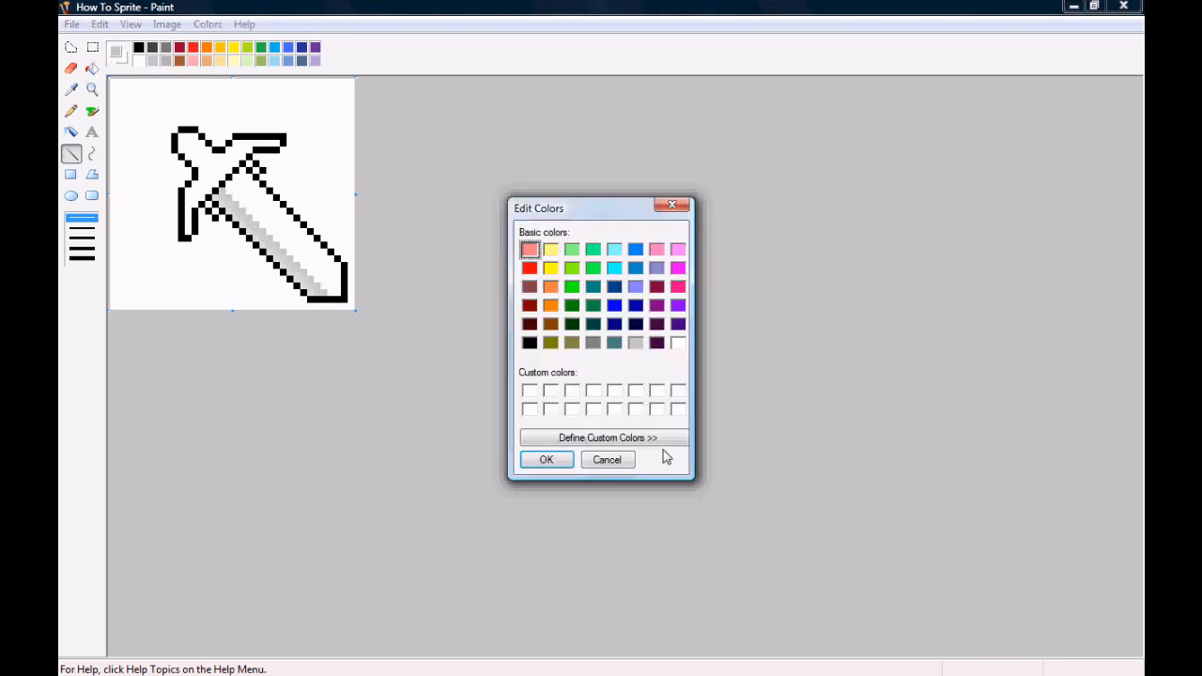
click(606, 436)
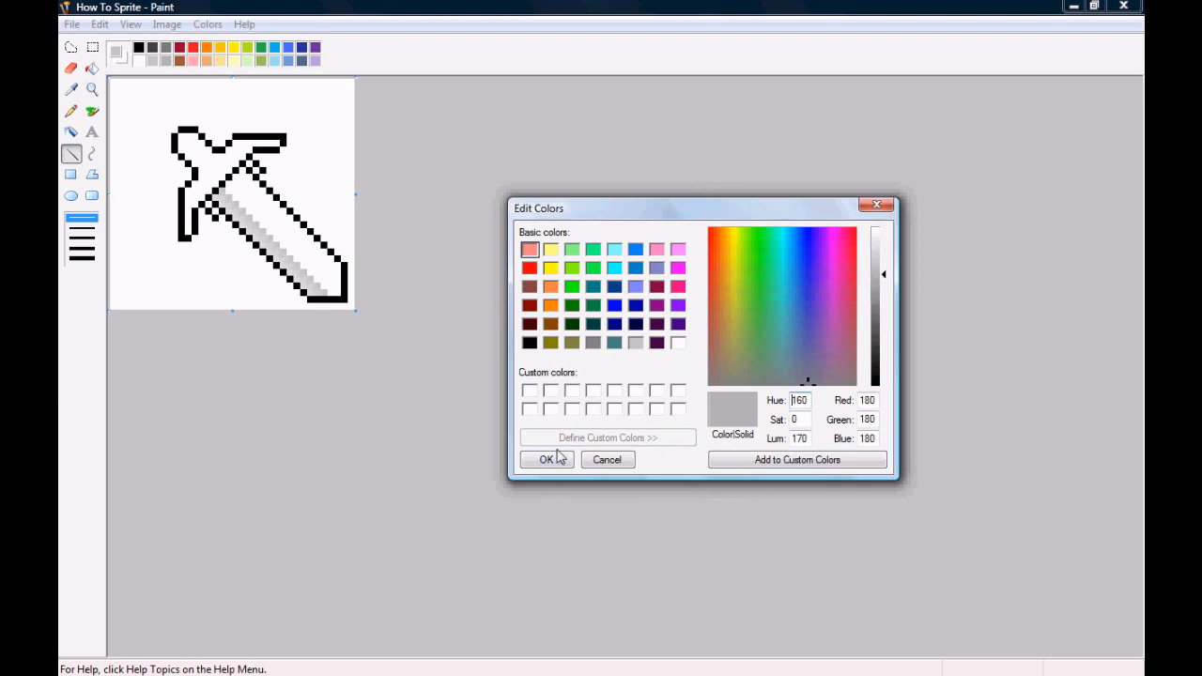
click(547, 458)
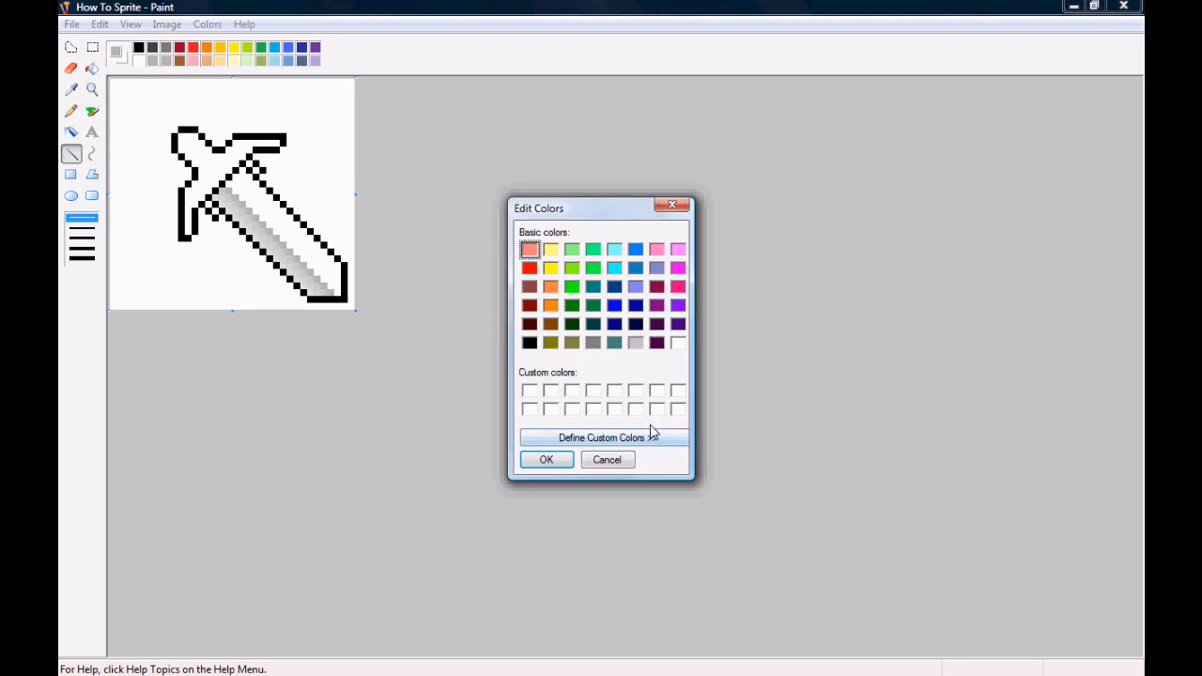
click(605, 436)
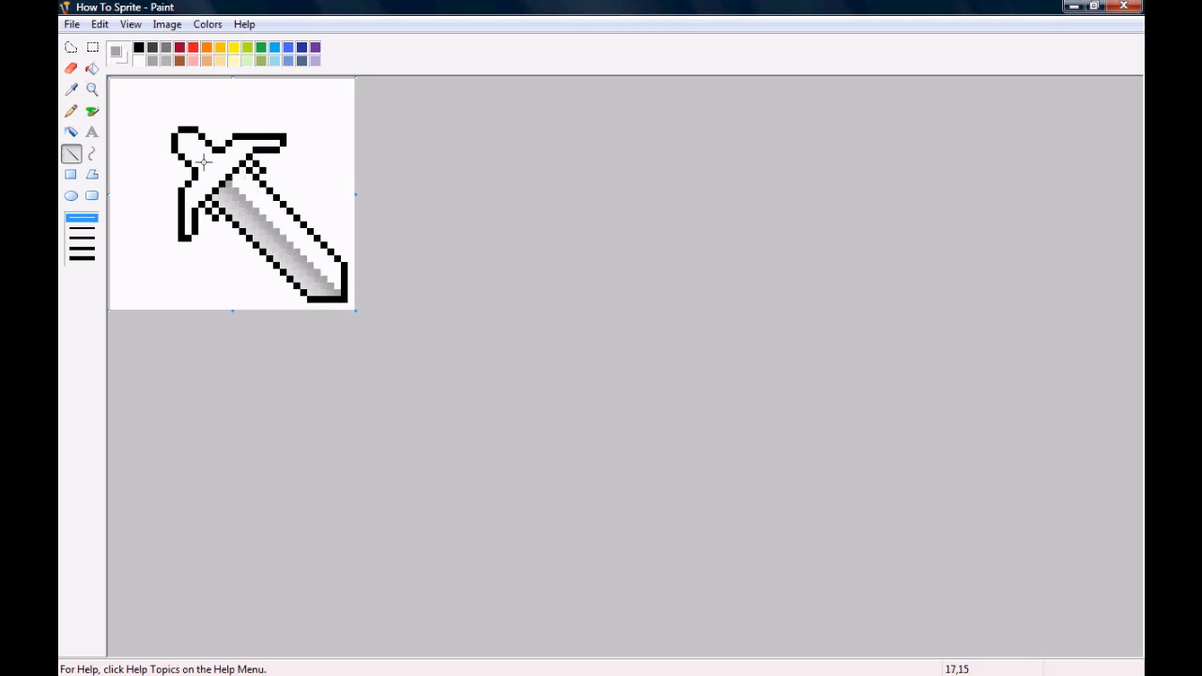
Raise the custom grey's luminance again and shade the next blade row lighter
click(206, 22)
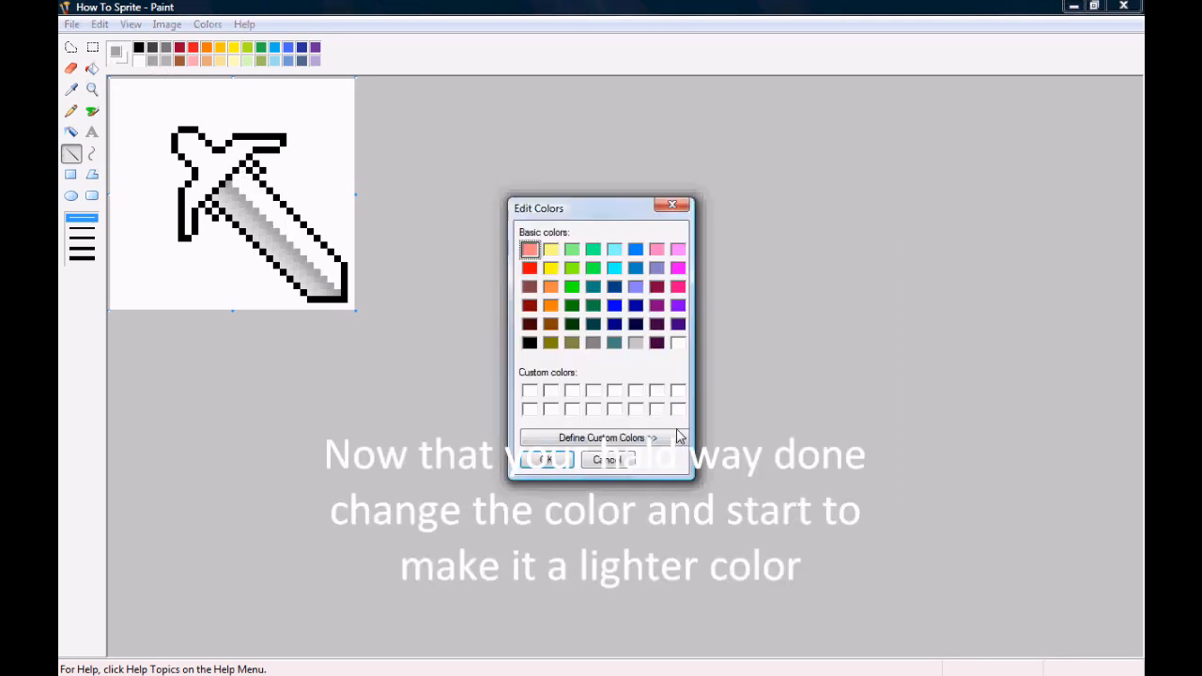
click(601, 437)
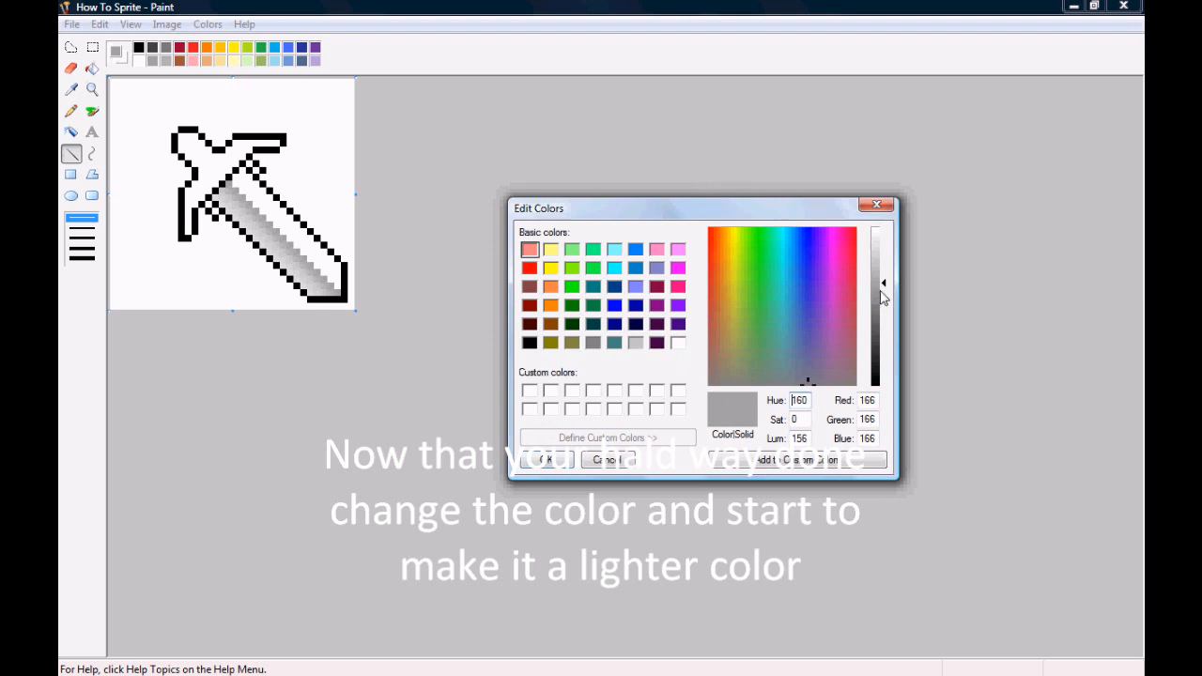
mouse_move(879, 286)
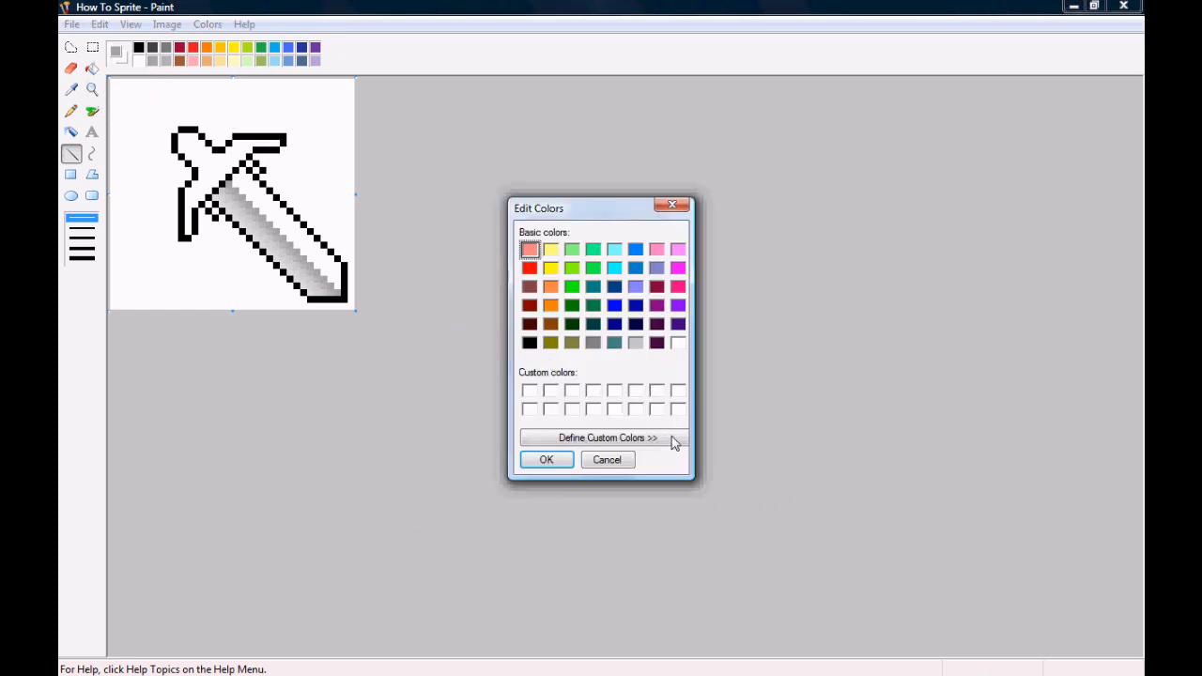
click(606, 437)
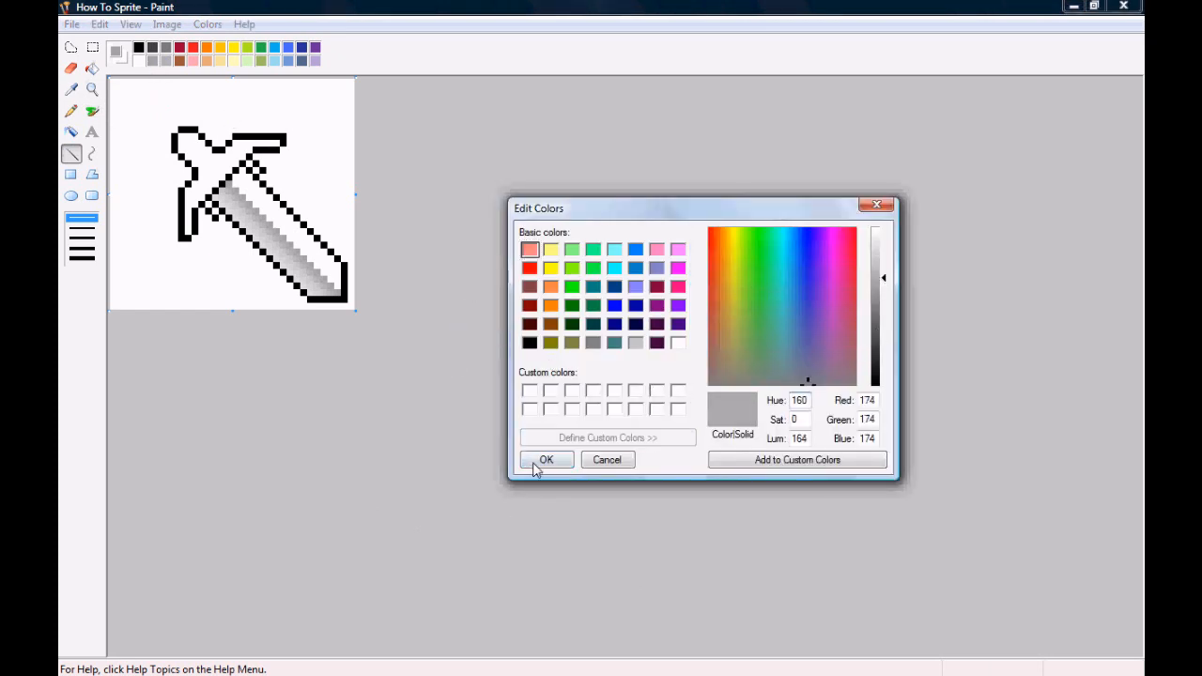
click(545, 458)
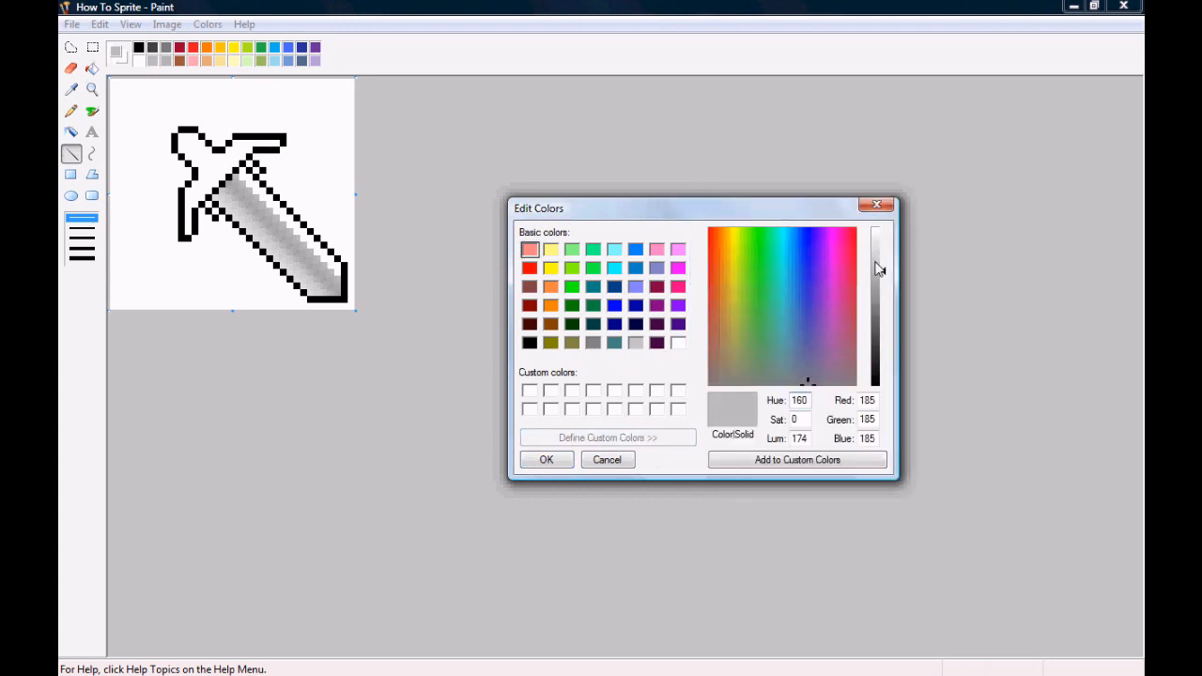
Mix two even paler greys in turn and shade the blade's central rows for a smooth gradient
click(608, 458)
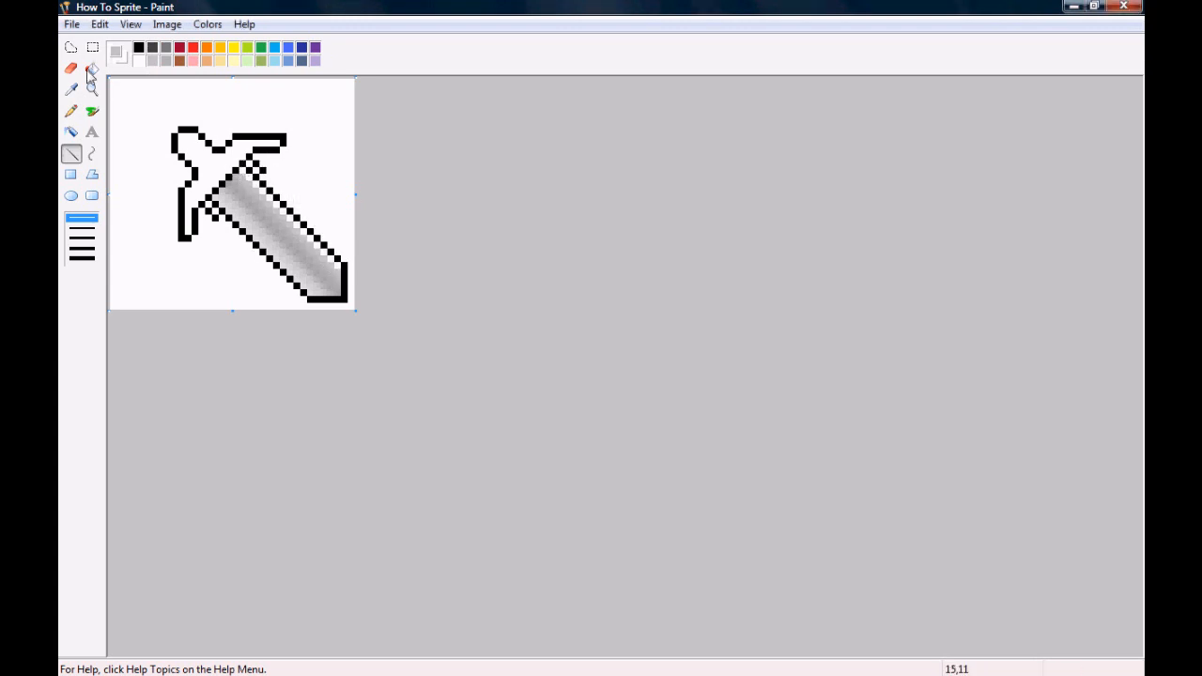
click(207, 23)
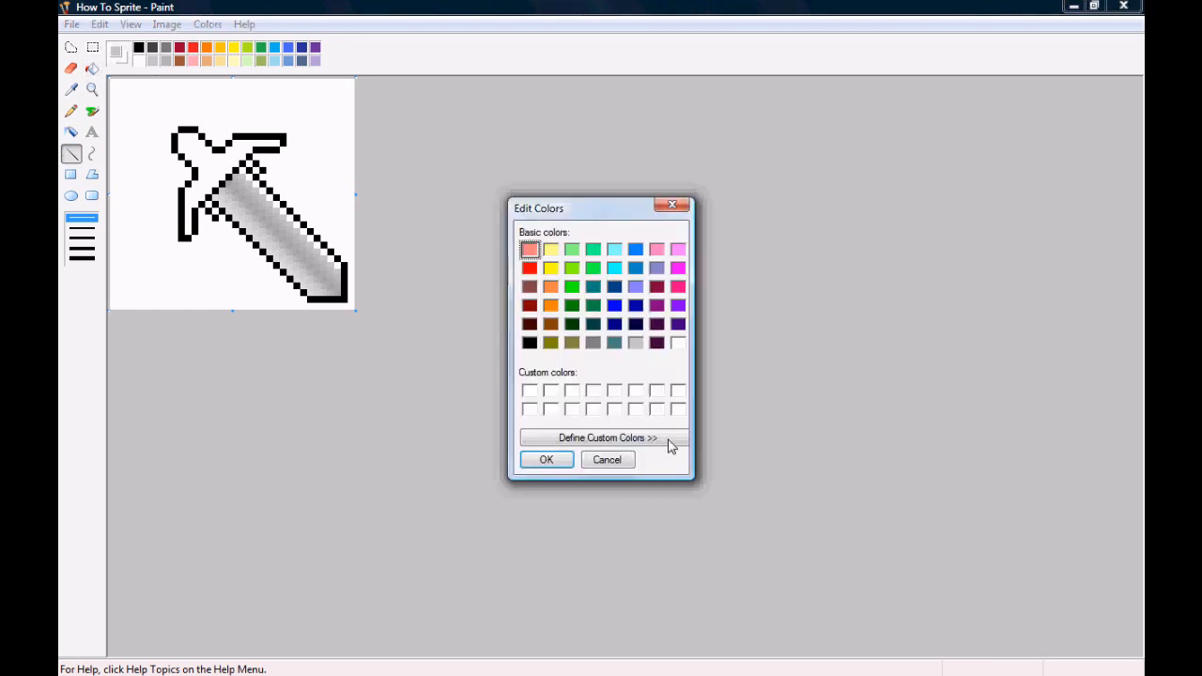
click(606, 435)
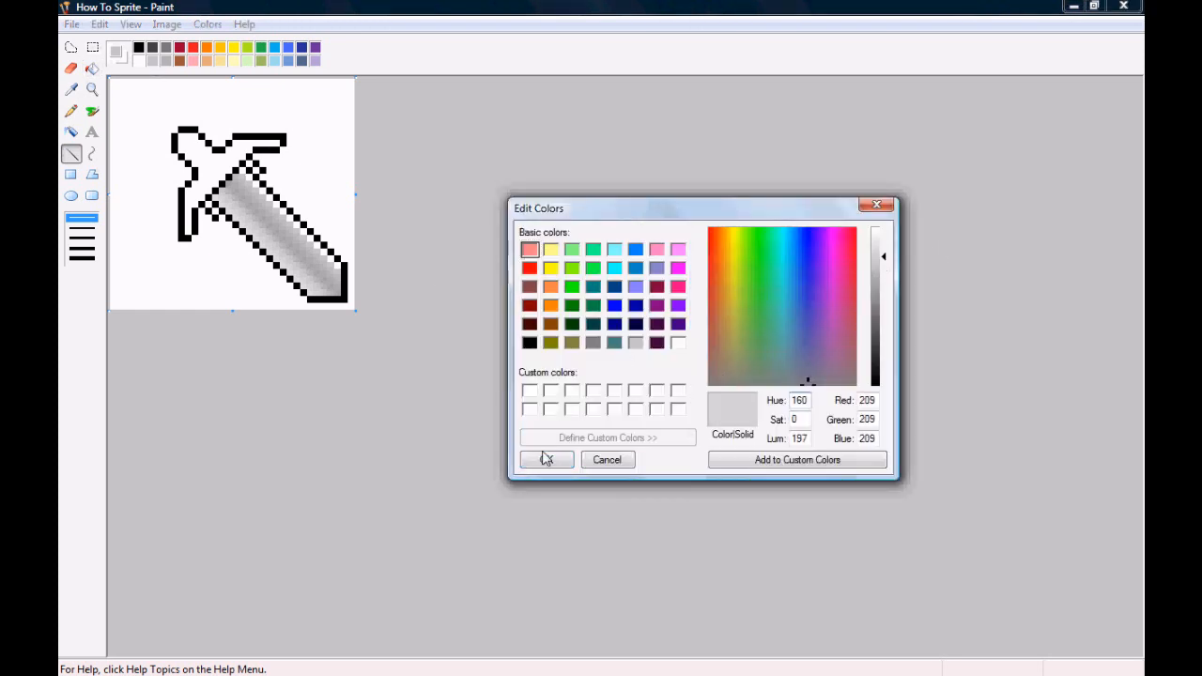
click(546, 458)
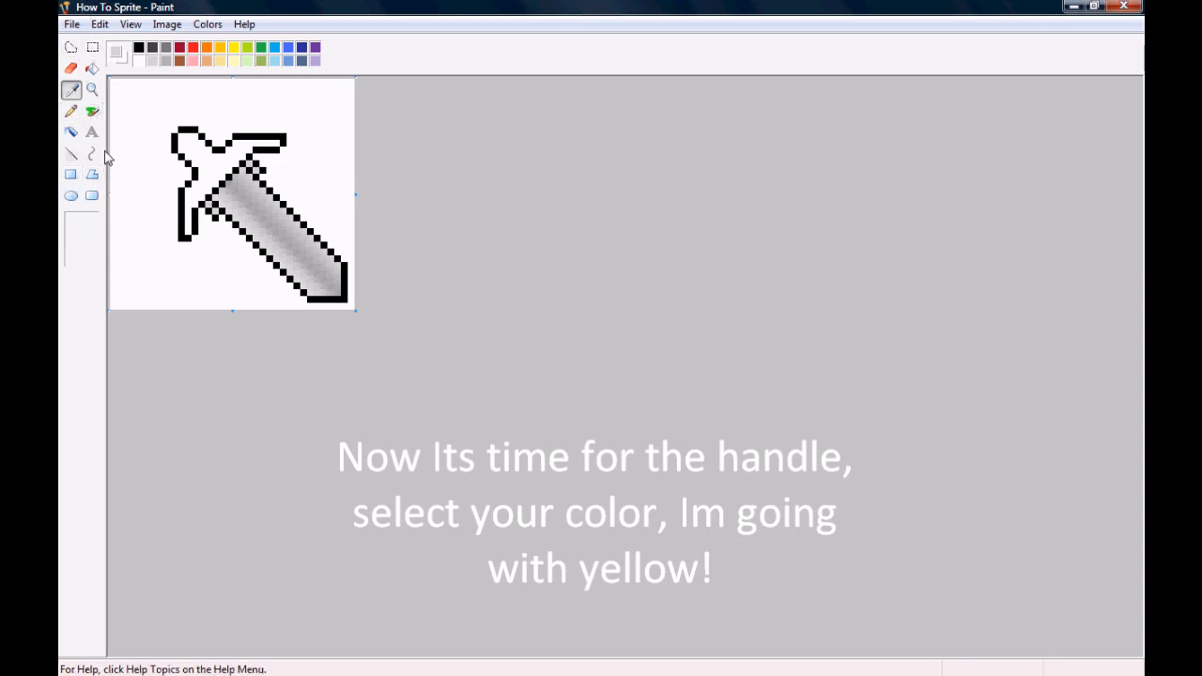
Fill the sword's hilt and crossguard yellow with the Fill With Color bucket
click(71, 154)
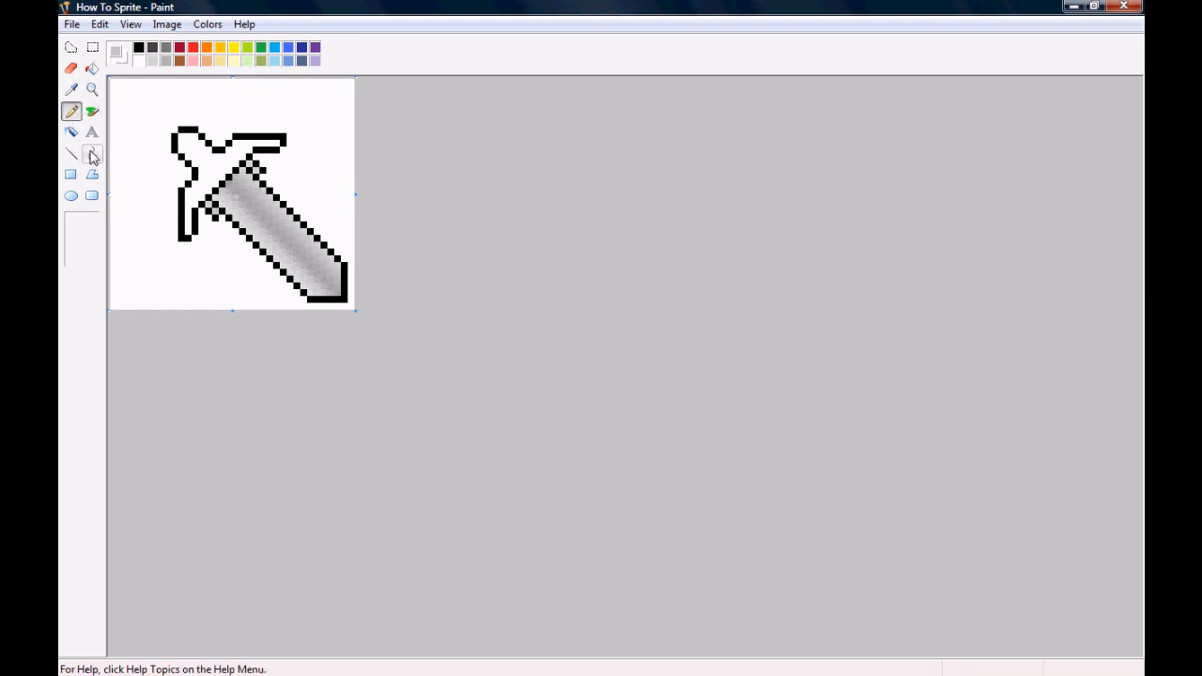
click(72, 91)
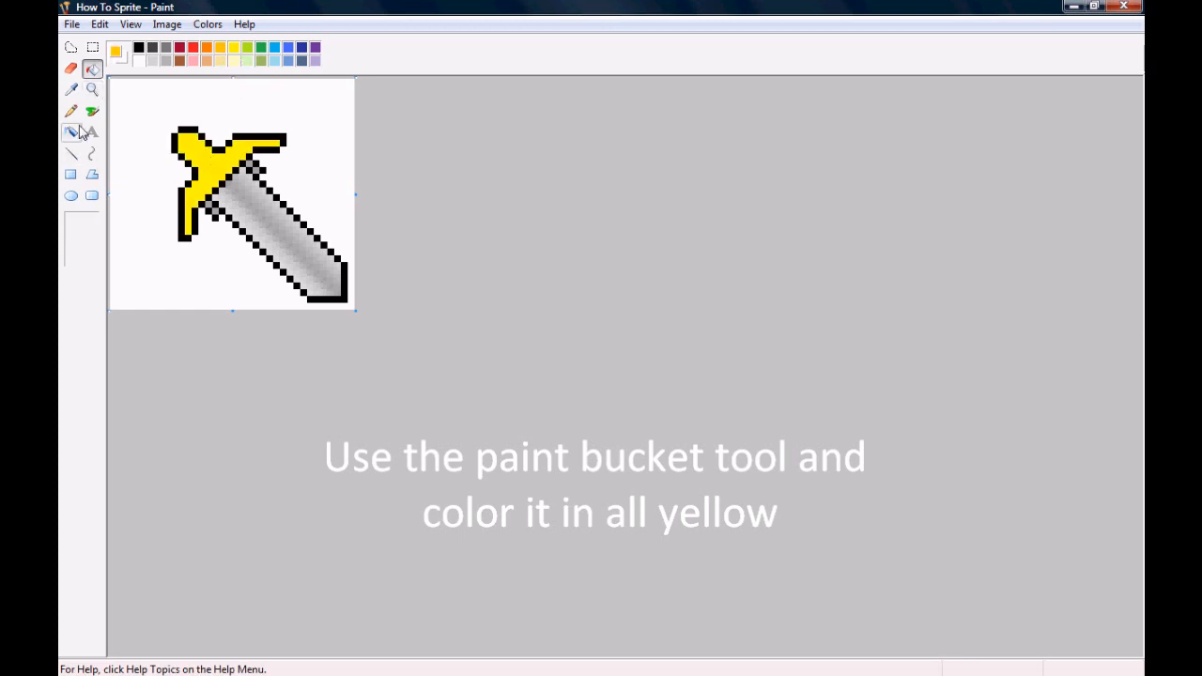
click(71, 154)
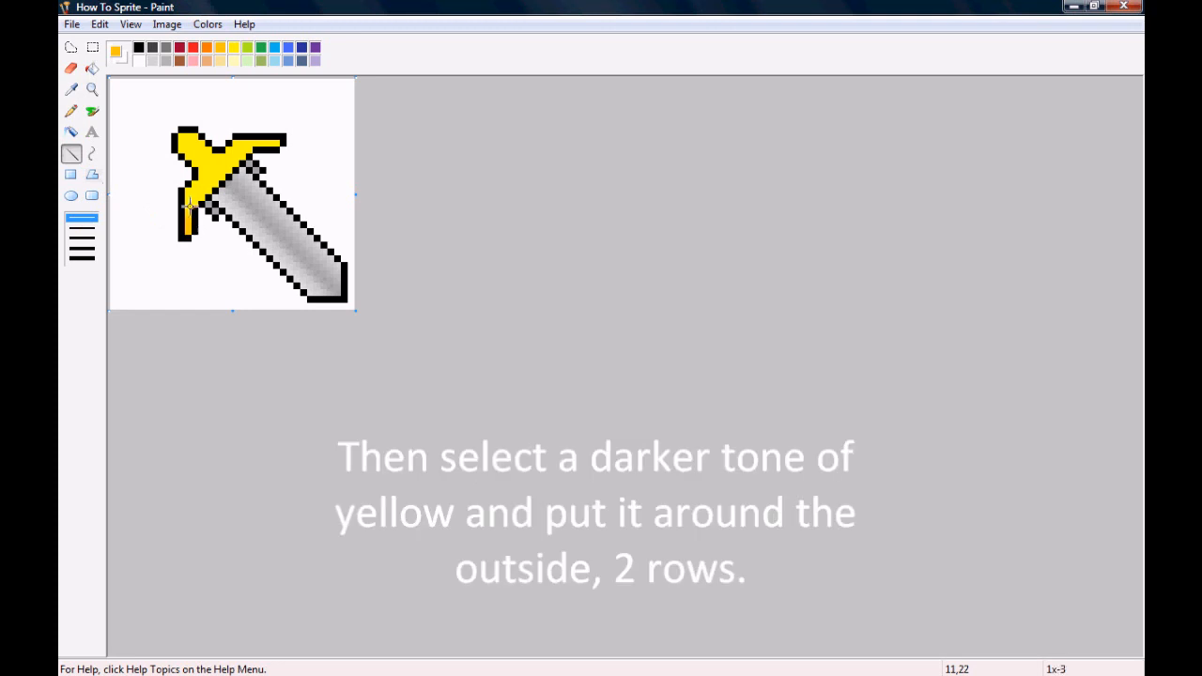